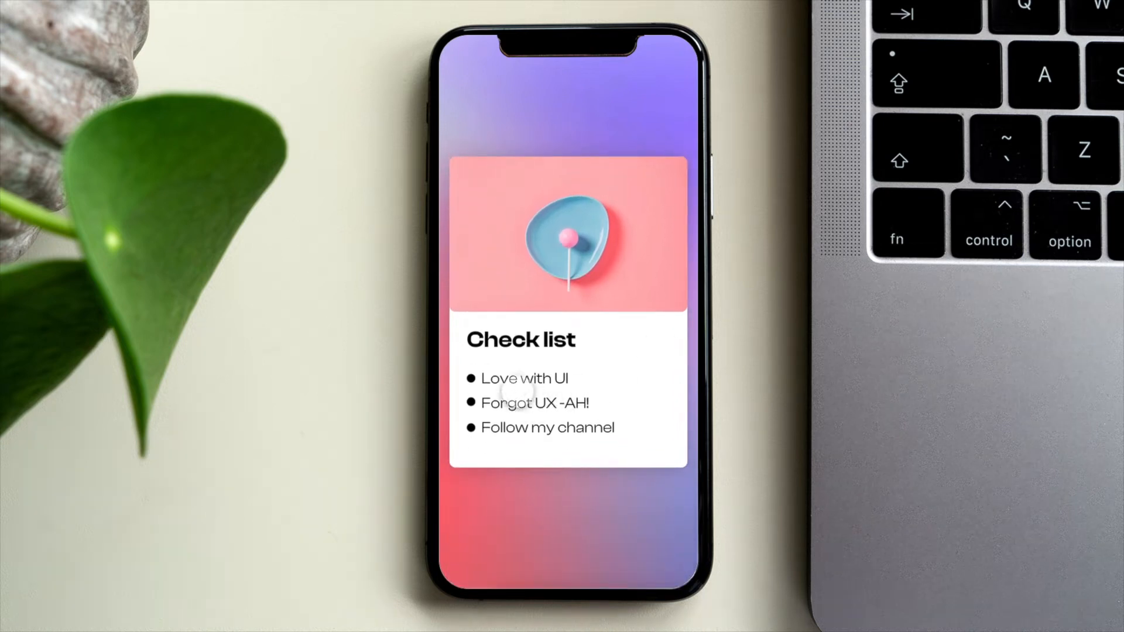
Give the white card rectangle (Rectangle 1) a corner radius of 10
{"action": "left_click", "coordinate": [524, 378]}
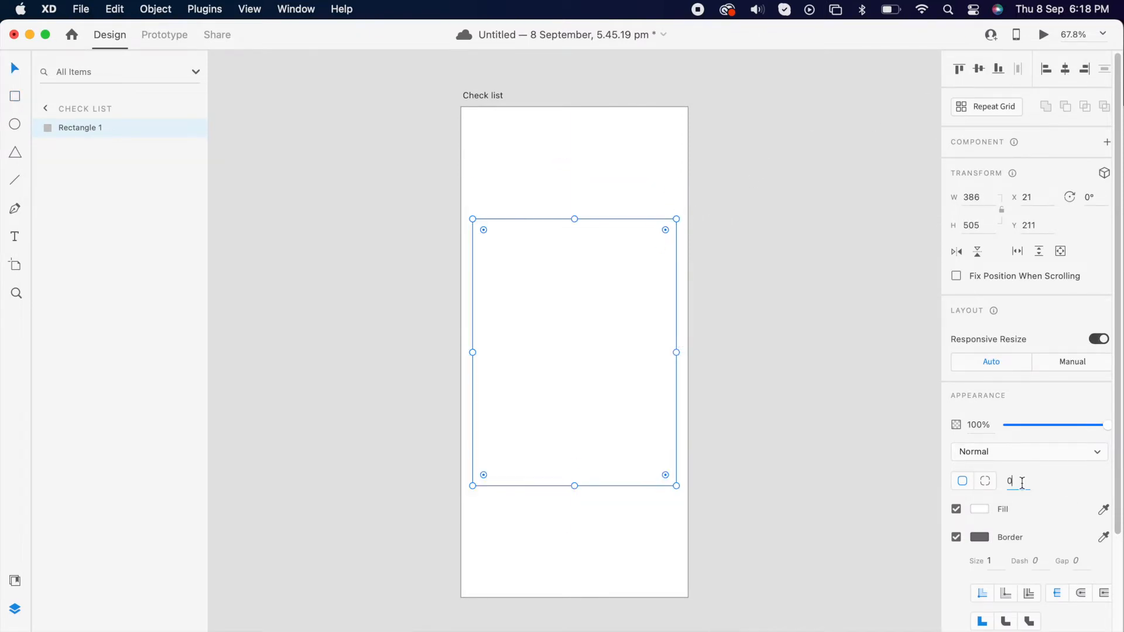
{"action": "type", "text": "10"}
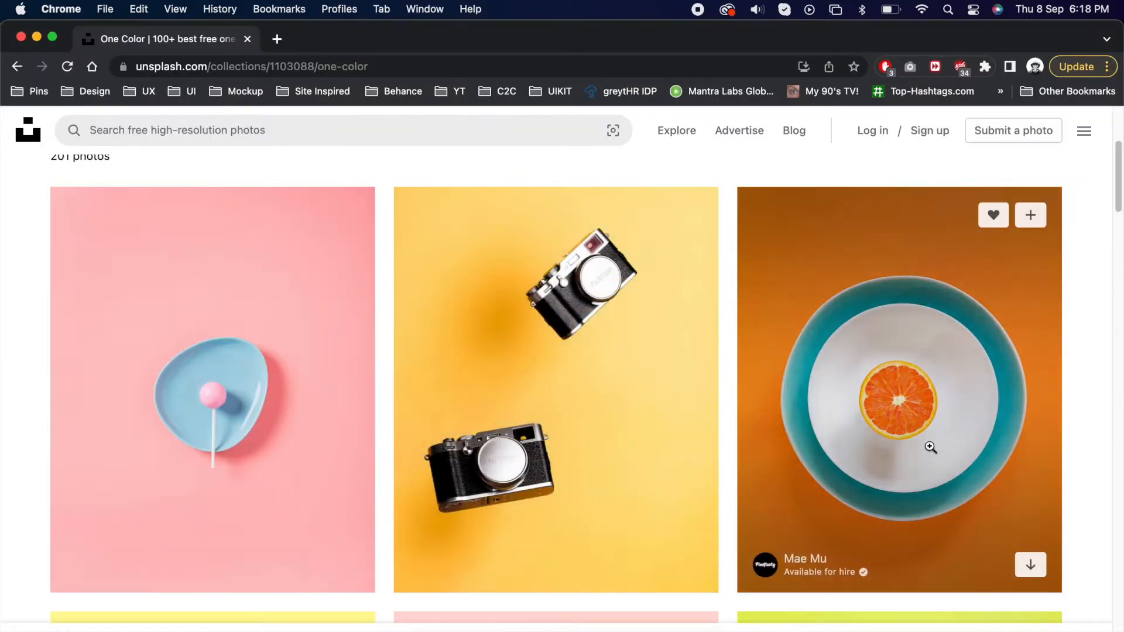
Grab the pink lollipop photo from the Unsplash One Color collection
{"action": "left_click", "coordinate": [212, 391]}
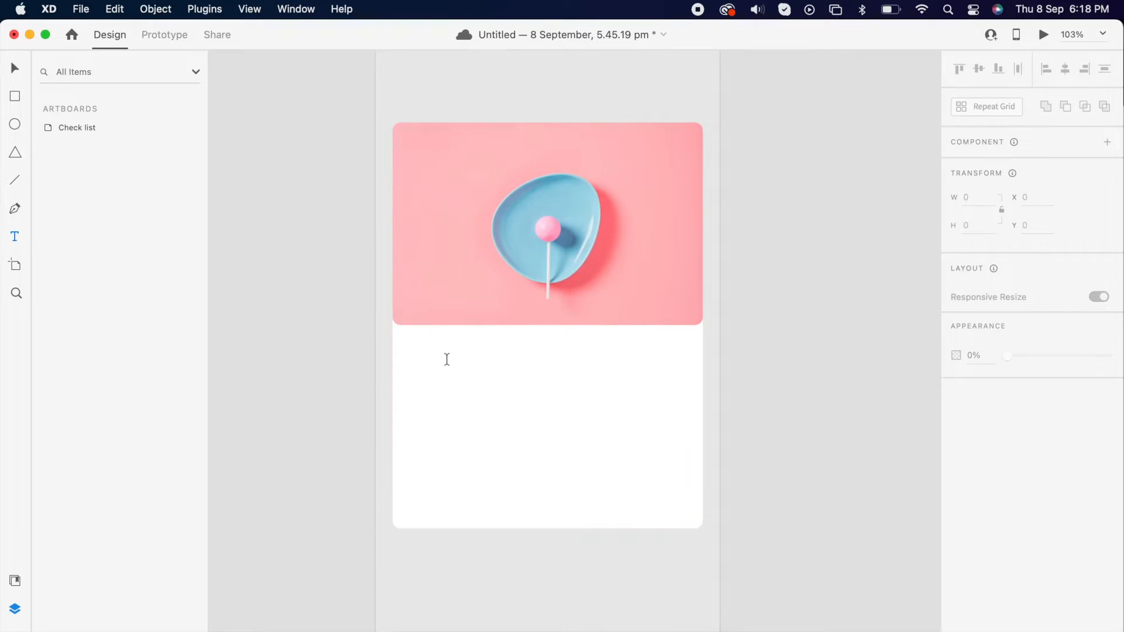
Add the 'Check list' heading and the items 'Love with UI', 'Forgot UX - AH!' and 'Follow me'
{"action": "type", "text": "che"}
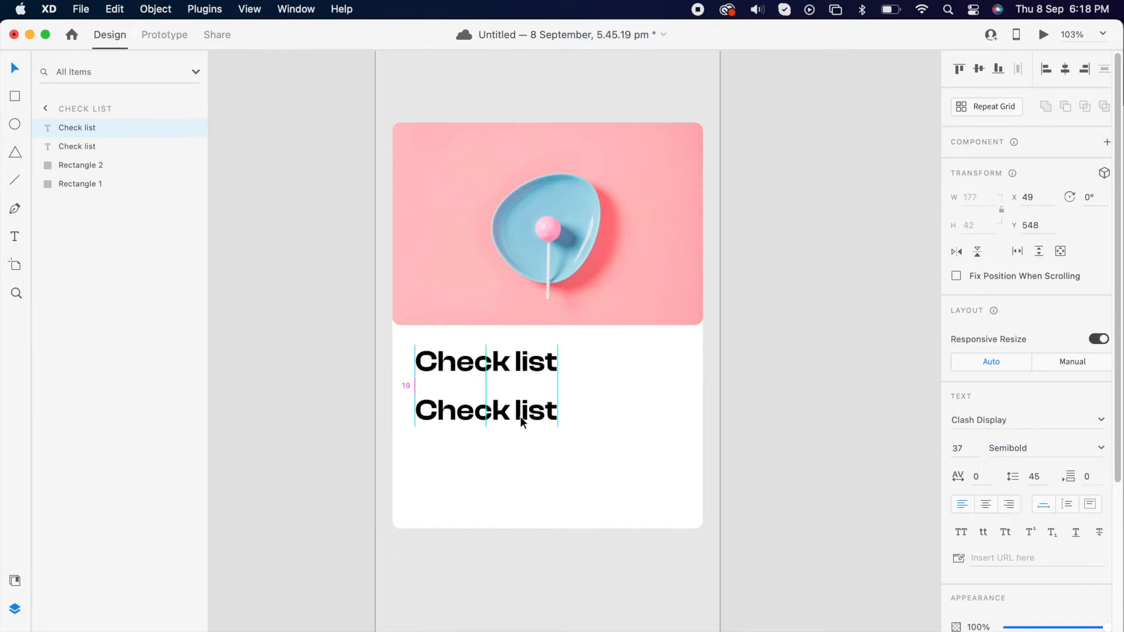
{"action": "type", "text": "Love"}
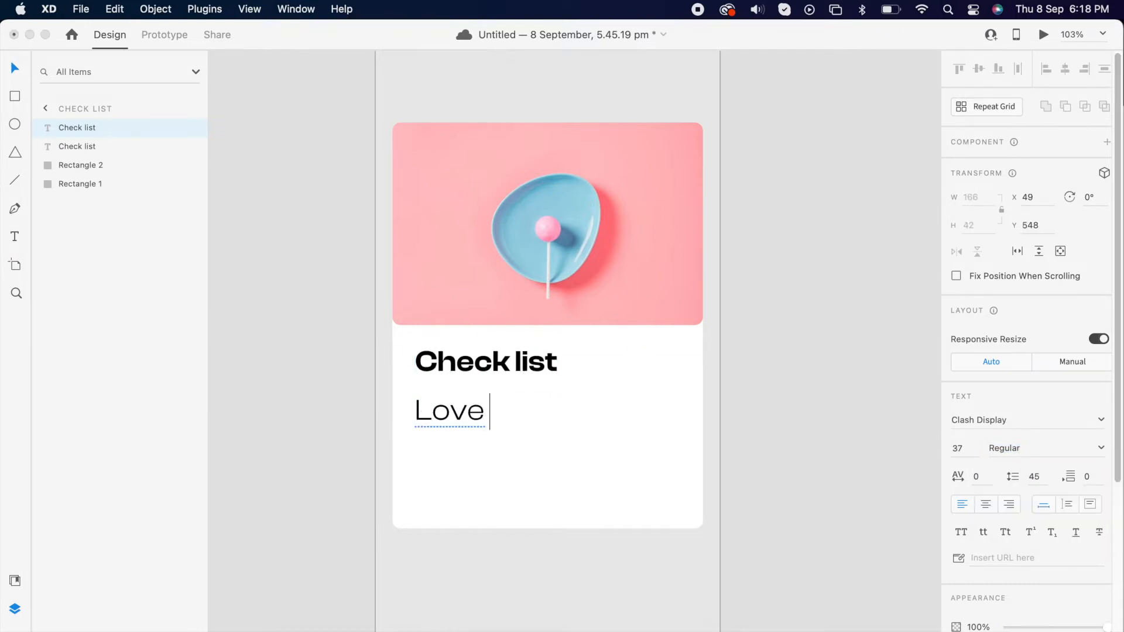
{"action": "type", "text": "with UI"}
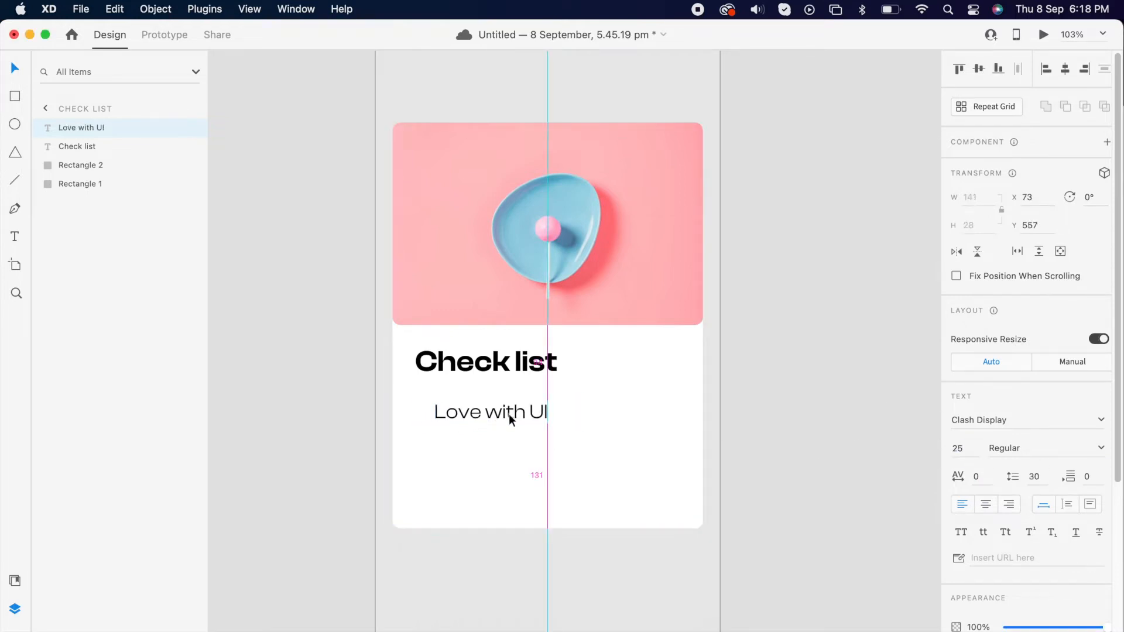
{"action": "type", "text": "Forgot UX"}
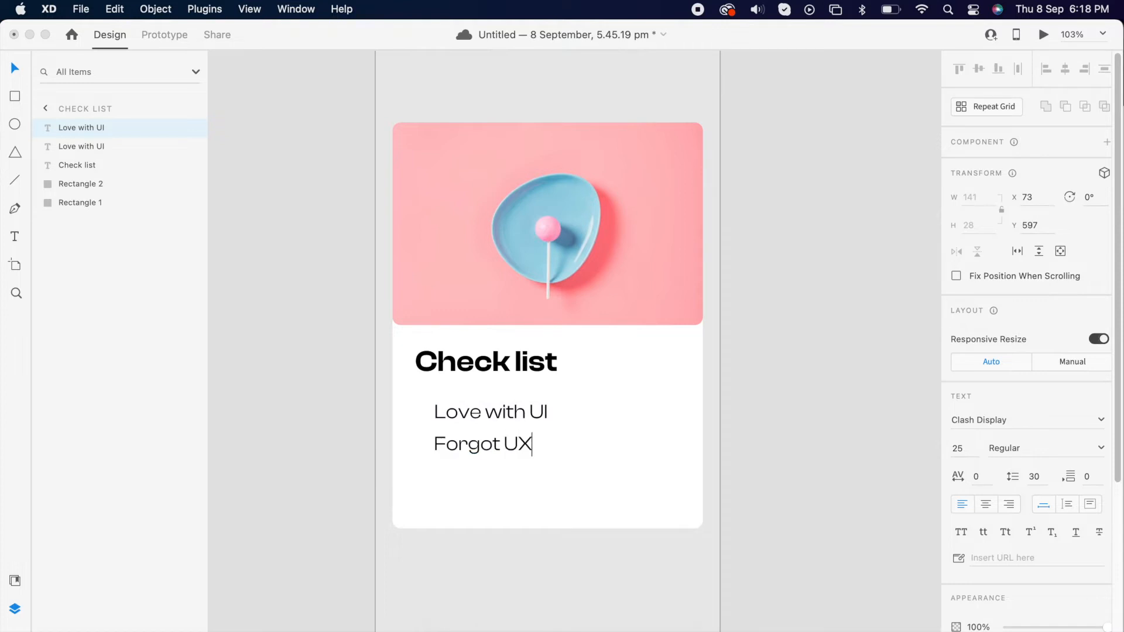
{"action": "type", "text": "-AH!"}
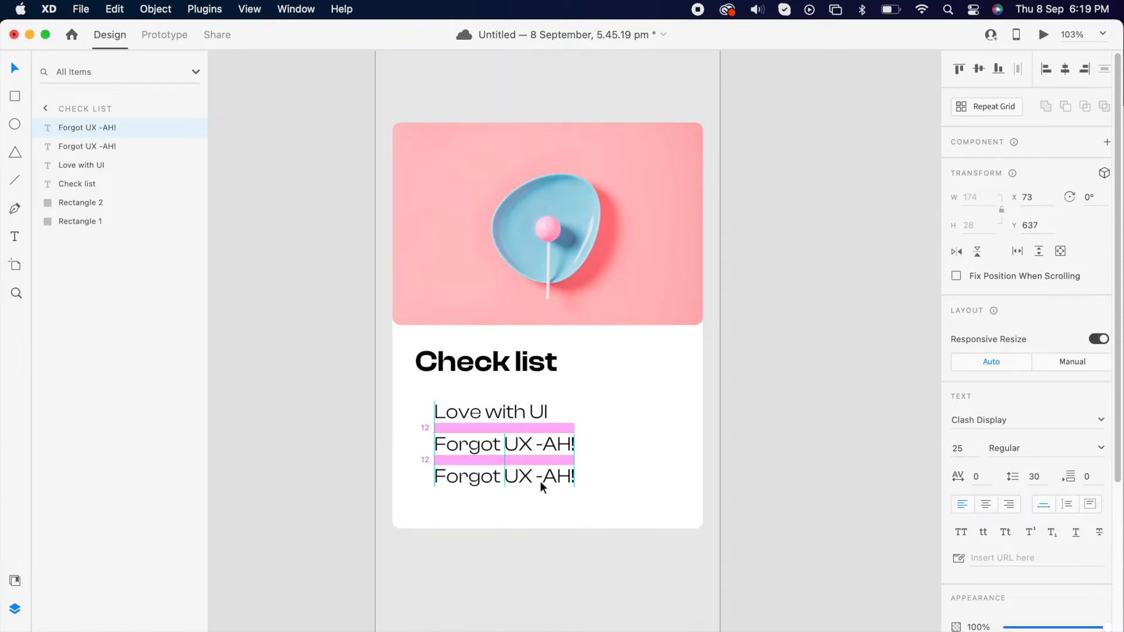
{"action": "type", "text": "Follow my channel"}
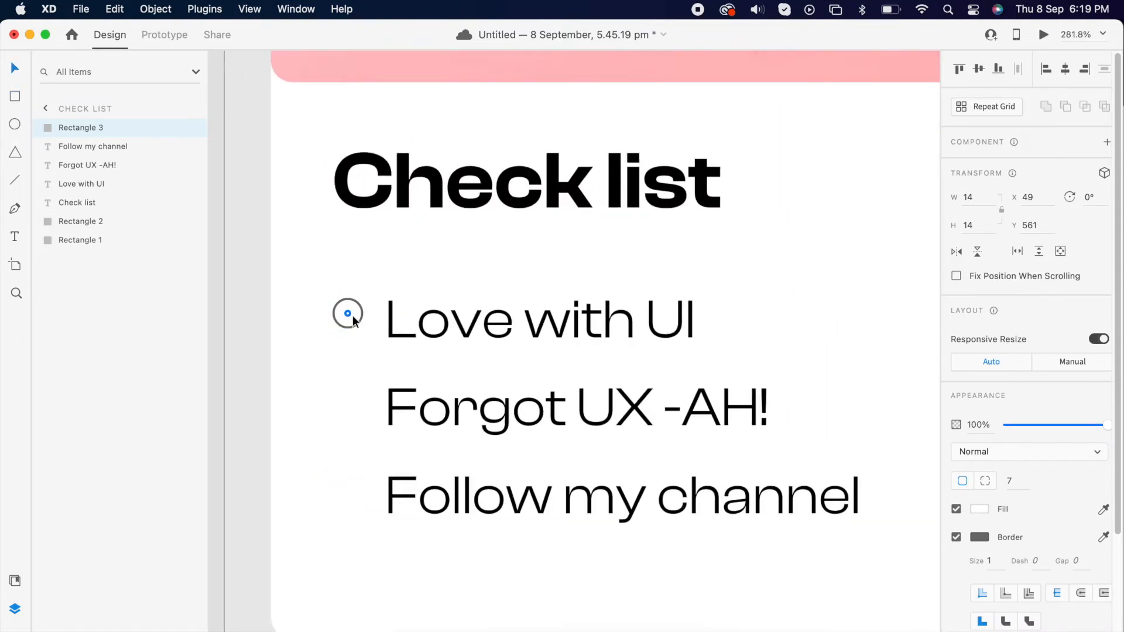
Make a 14×14 round black bullet with radius 7 on every corner for the list items
{"action": "left_click", "coordinate": [347, 313]}
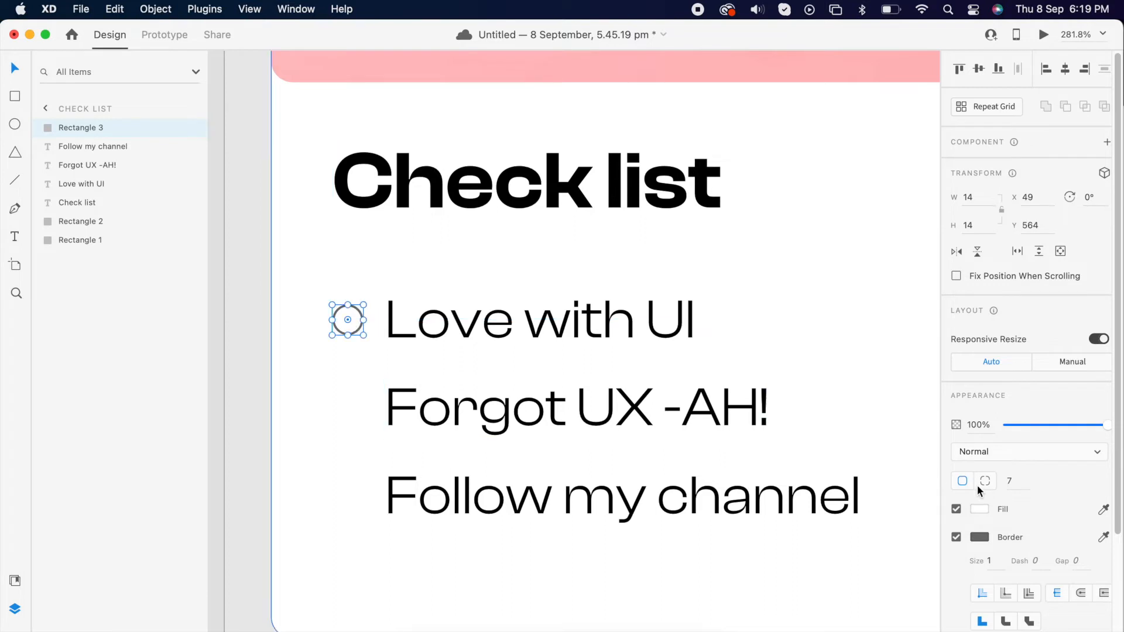
{"action": "left_click", "coordinate": [979, 509]}
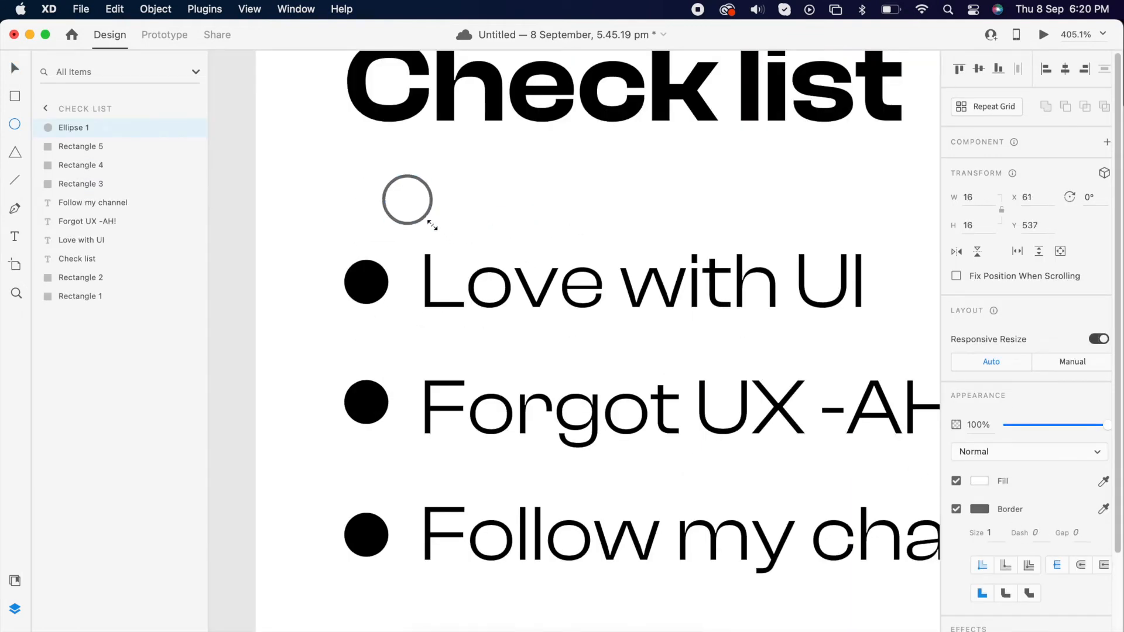
Draw a hollow outline circle and duplicate the artboard for the struck-through 'Love with UI' card
{"action": "left_click", "coordinate": [979, 509]}
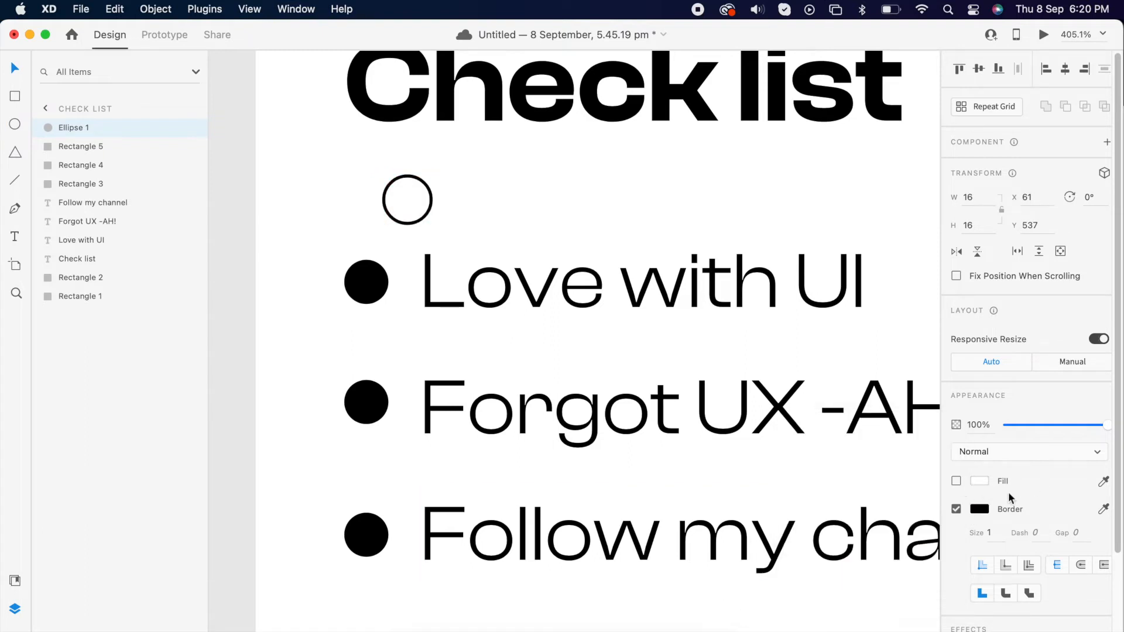
{"action": "left_click", "coordinate": [407, 199]}
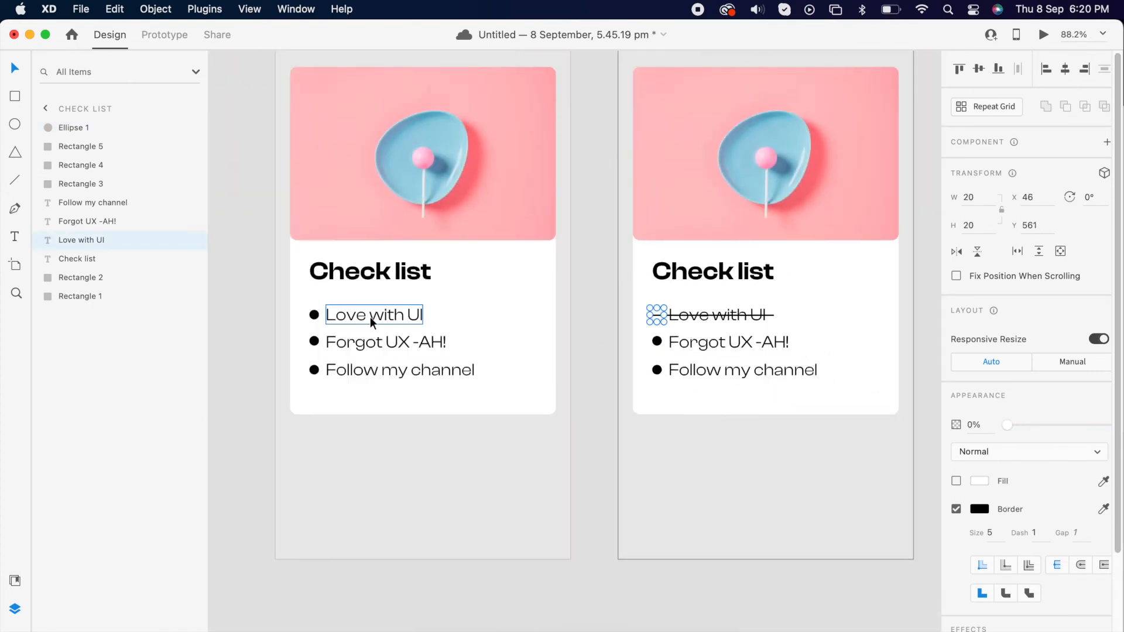
Wire 'Love with UI' to Check list – 1 with Tap, Auto-Animate, Snap, 0.8 s and preview it
{"action": "left_click", "coordinate": [164, 34]}
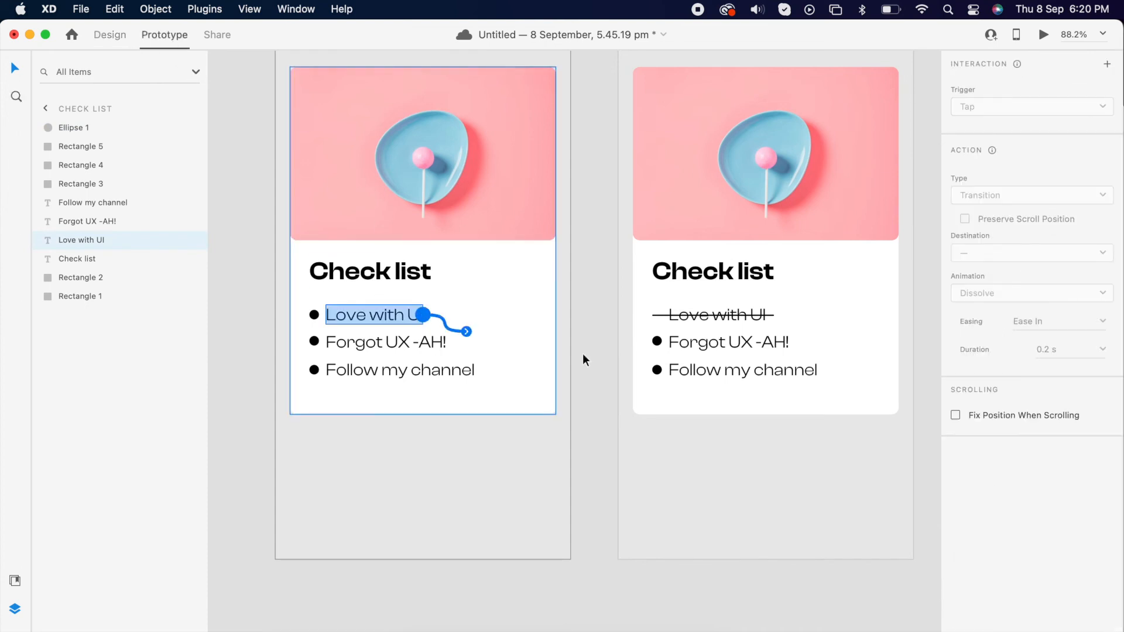
{"action": "left_click", "coordinate": [1030, 106]}
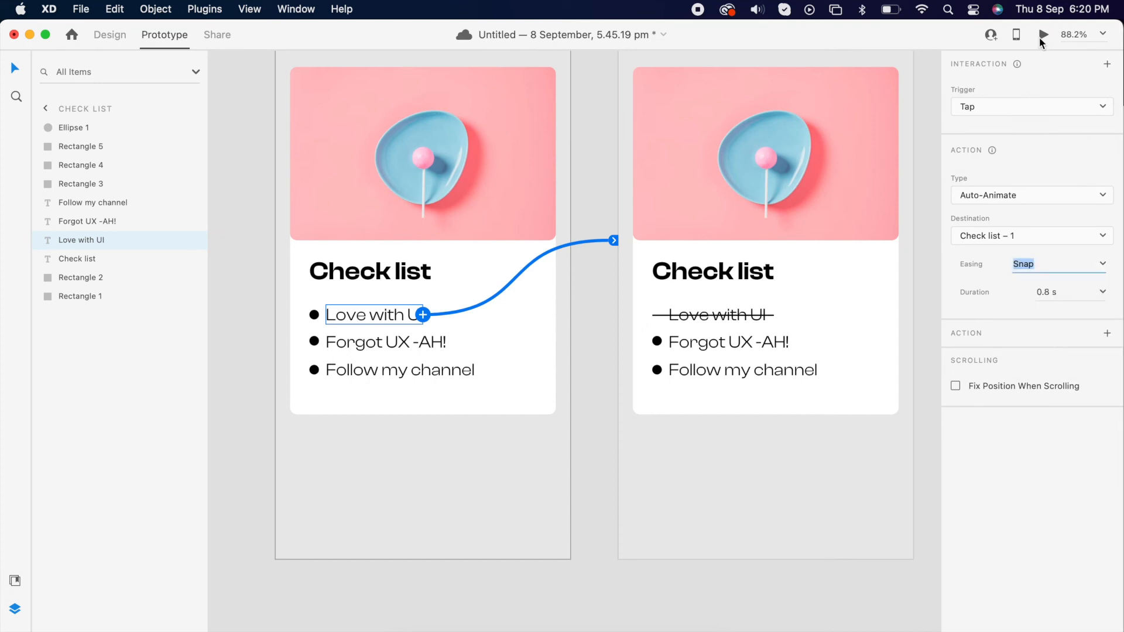
{"action": "left_click", "coordinate": [1043, 34]}
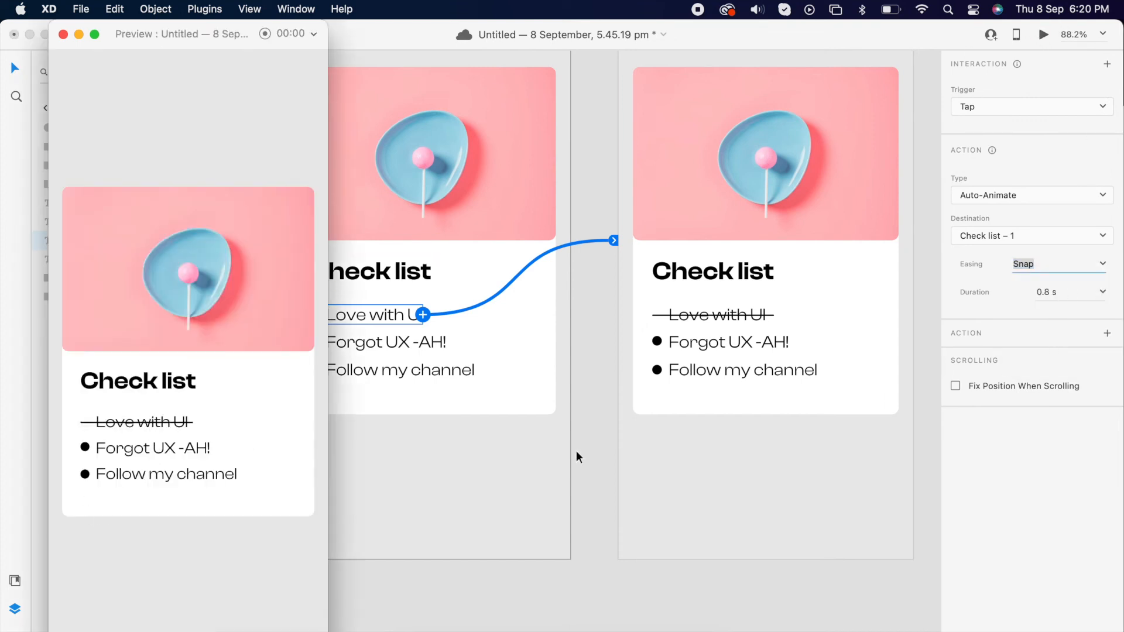